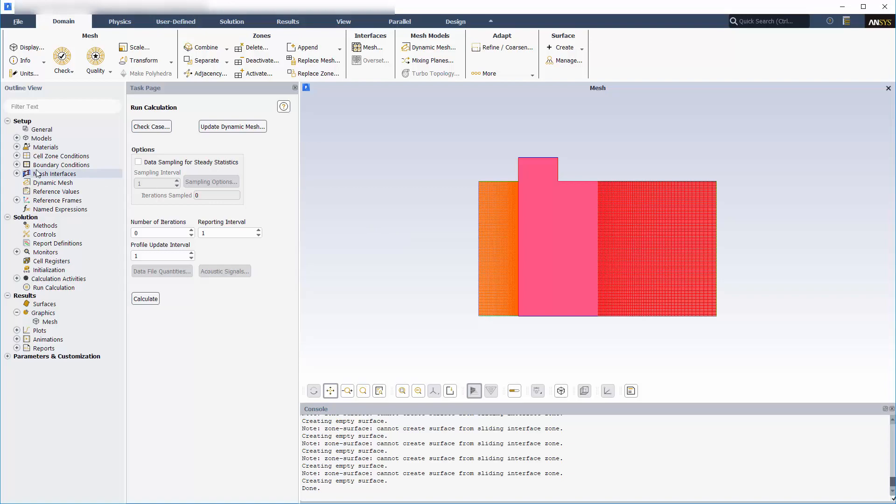
Append Overset-component-mesh.msh as a case file and acknowledge the changed zone ids warning.
{"action": "left_click", "coordinate": [17, 174]}
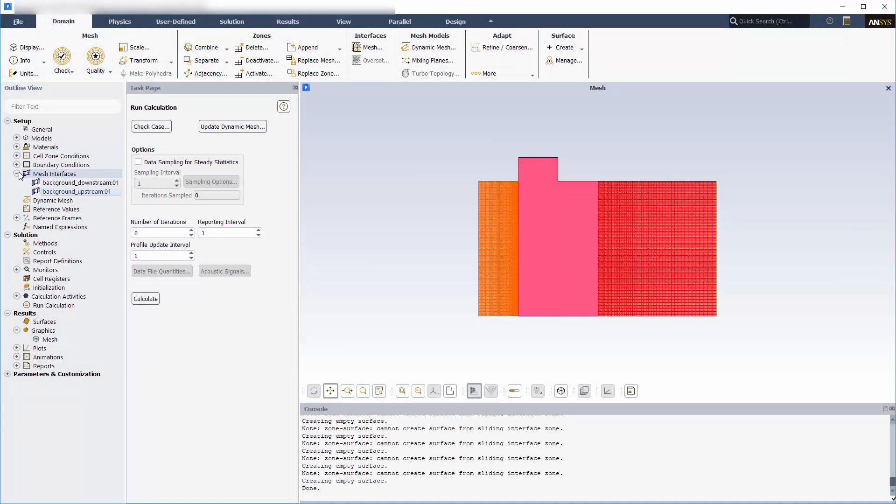
{"action": "left_click", "coordinate": [307, 48]}
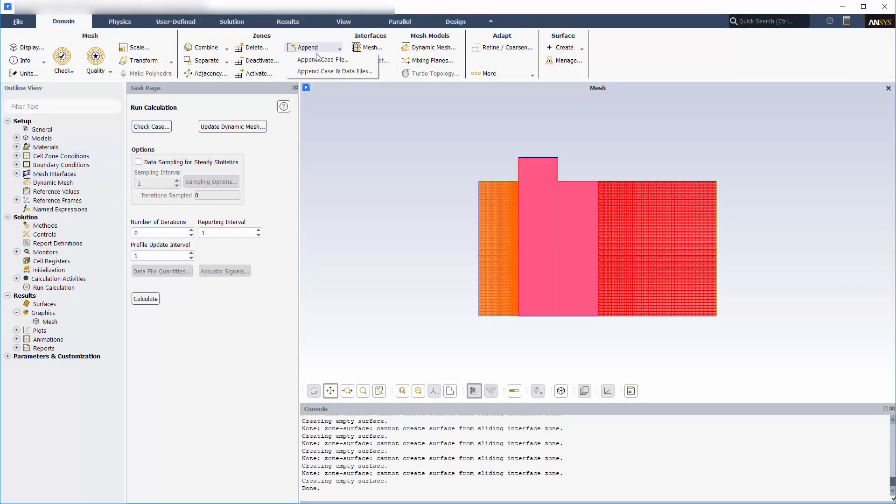
{"action": "left_click", "coordinate": [325, 60]}
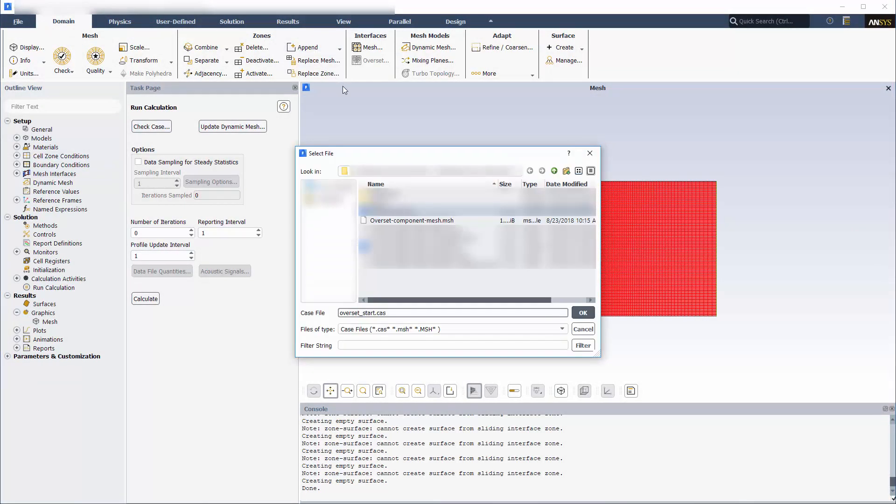
{"action": "left_click", "coordinate": [583, 312]}
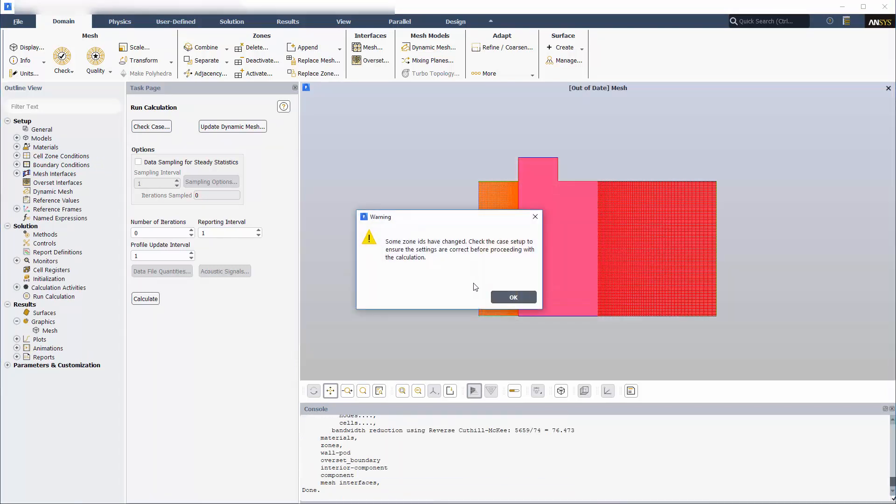
{"action": "left_click", "coordinate": [512, 297]}
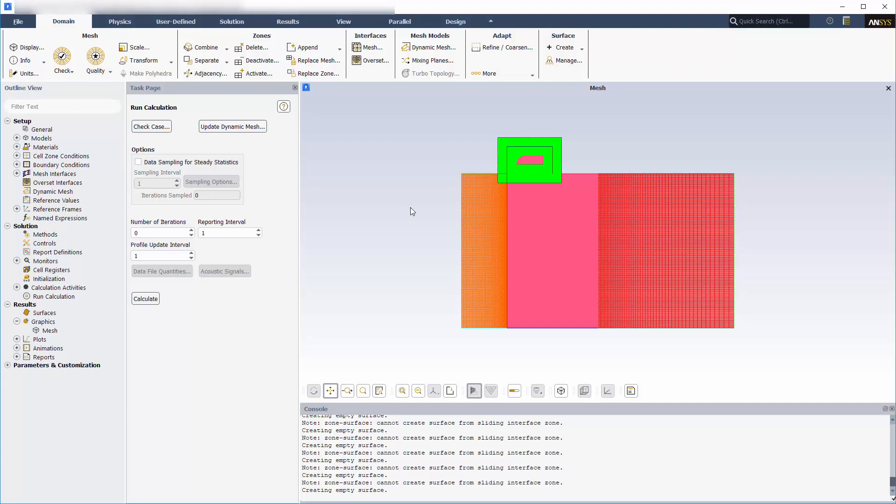
{"action": "mouse_move", "coordinate": [271, 213]}
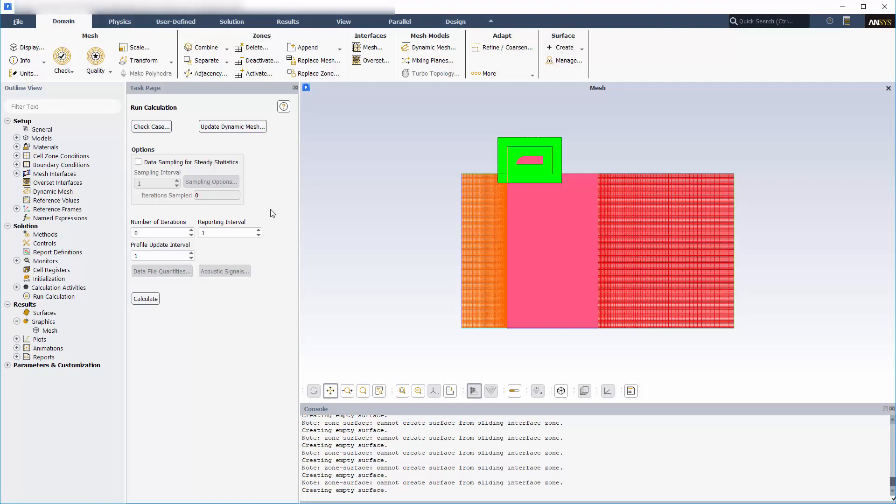
Group boundary conditions by type and verify overset_boundary is of overset type.
{"action": "right_click", "coordinate": [56, 166]}
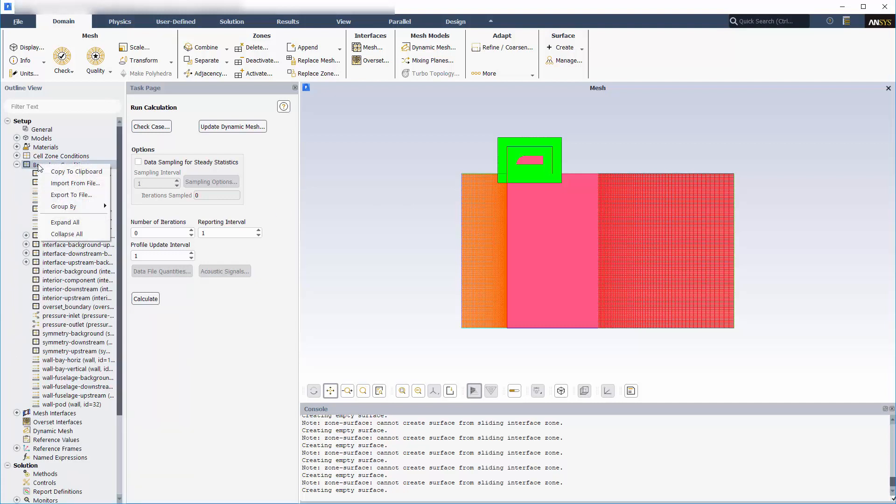
{"action": "left_click", "coordinate": [62, 165]}
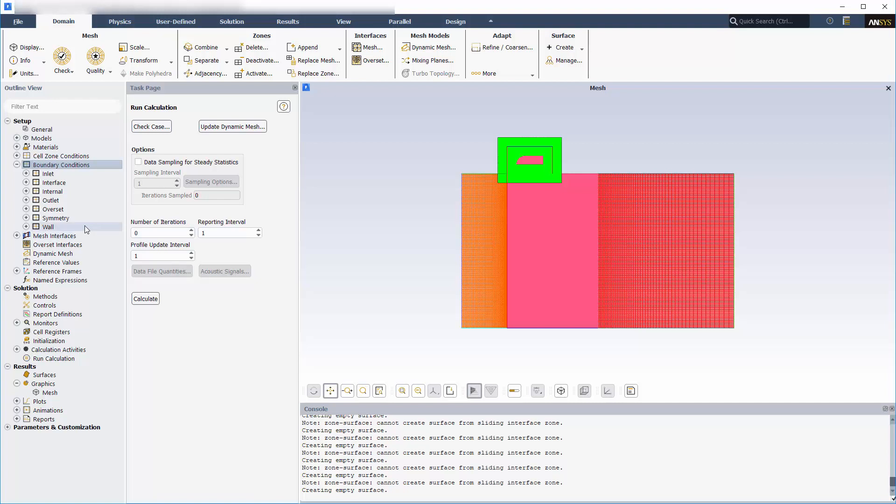
{"action": "right_click", "coordinate": [80, 218]}
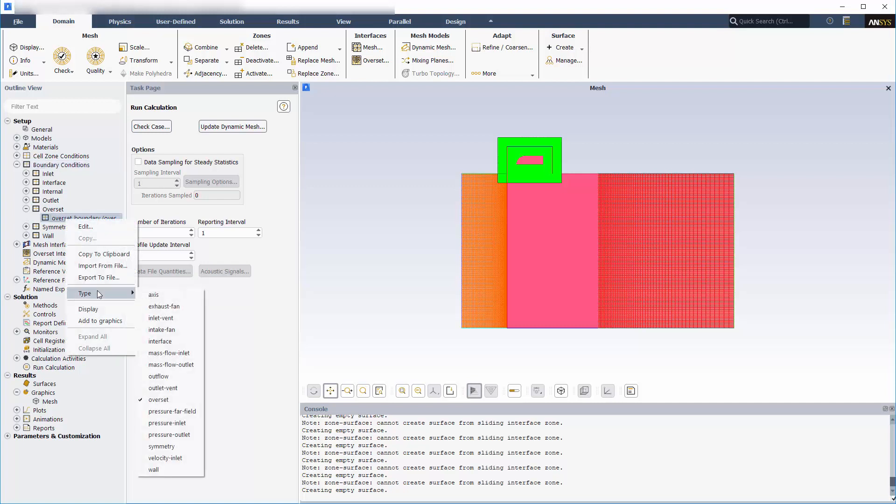
{"action": "left_click", "coordinate": [376, 61]}
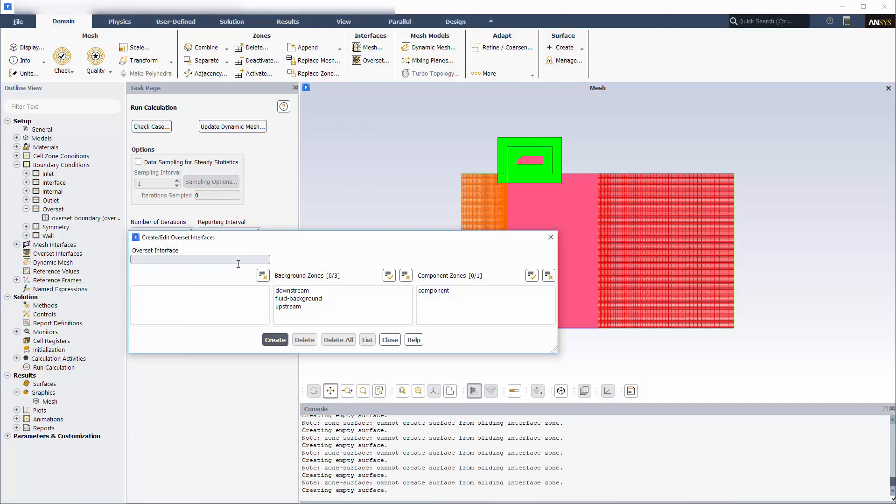
Create an overset interface named overset-interface and close the form.
{"action": "type", "text": "overset-interfa"}
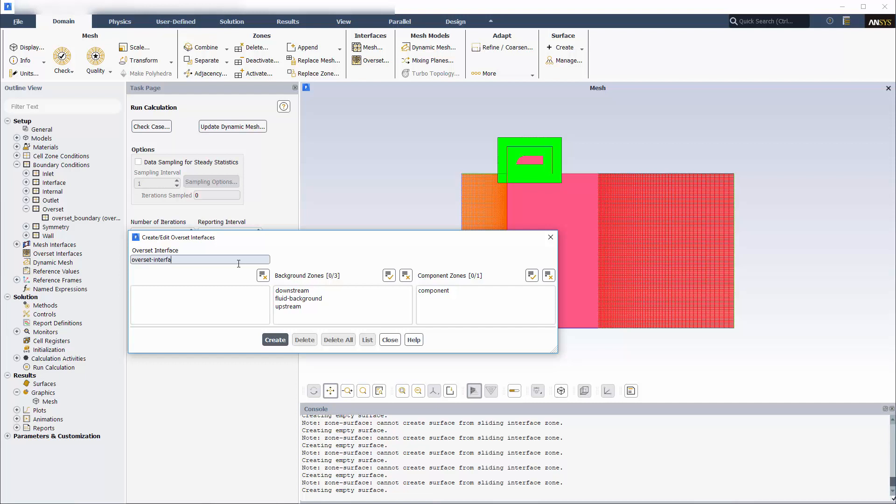
{"action": "type", "text": "ce"}
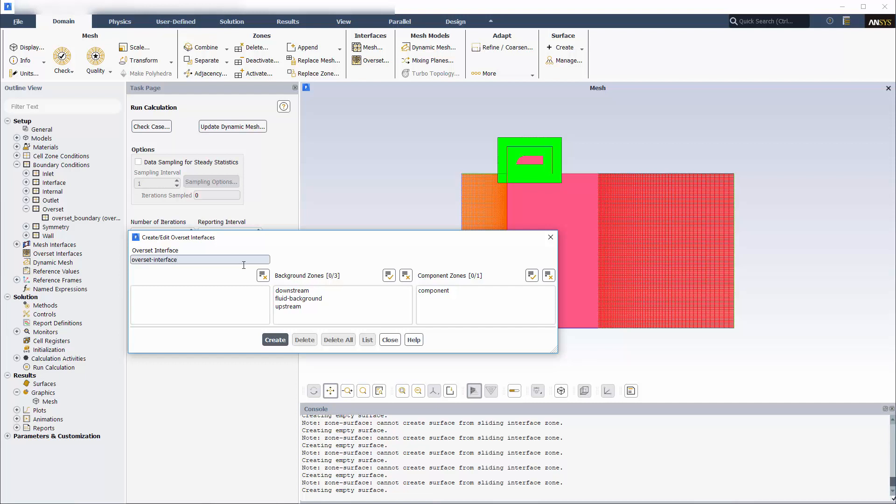
{"action": "left_click", "coordinate": [298, 298]}
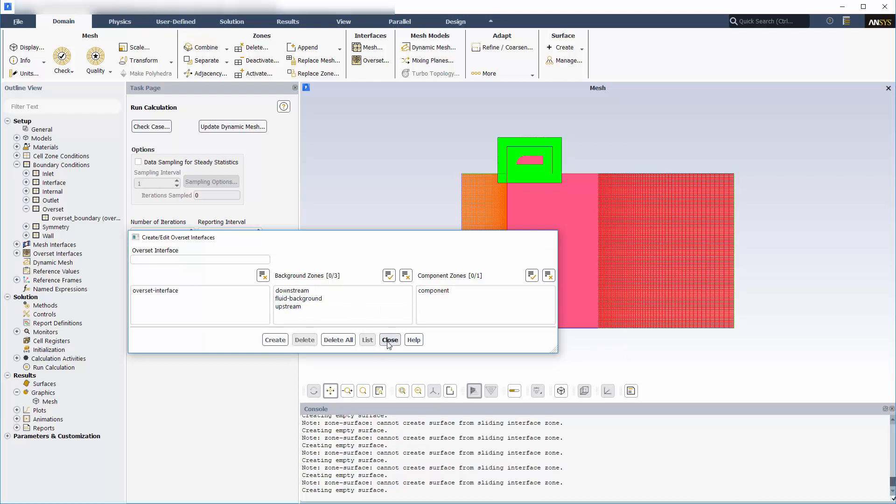
{"action": "left_click", "coordinate": [390, 339]}
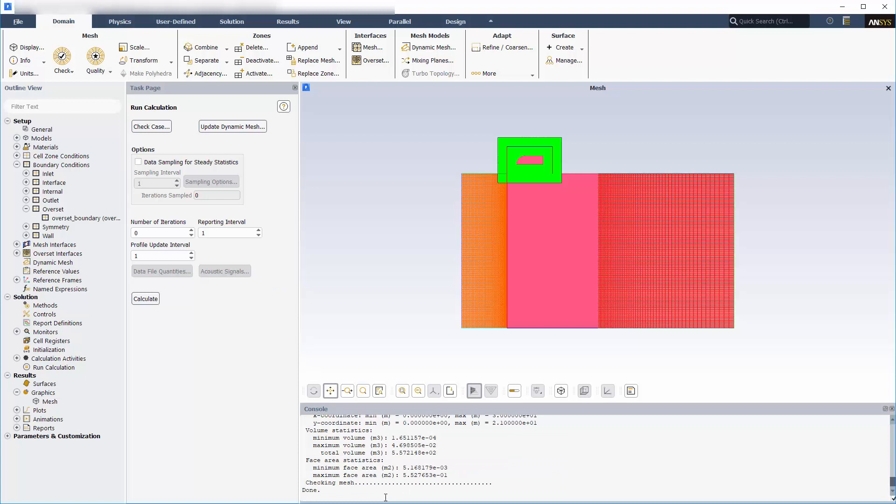
Set the overset donor-priority-method to 1 (boundary distance based) via the console.
{"action": "type", "text": "overset-interfaces"}
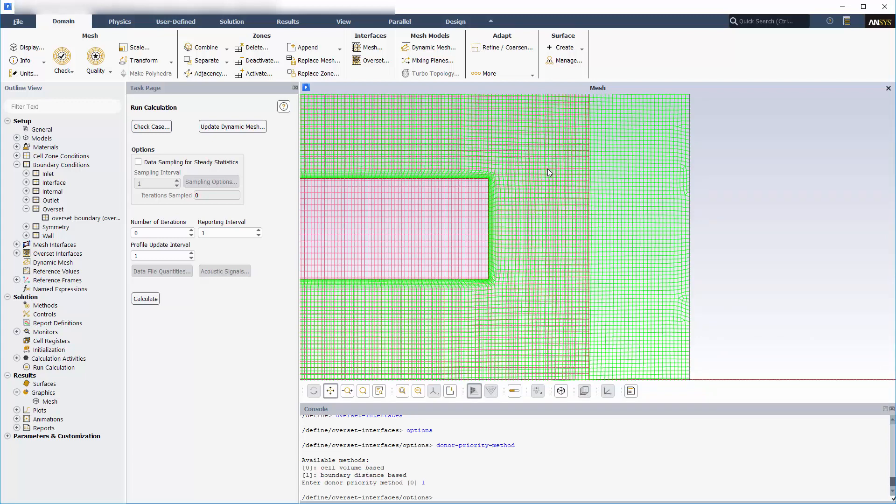
{"action": "left_click", "coordinate": [41, 129]}
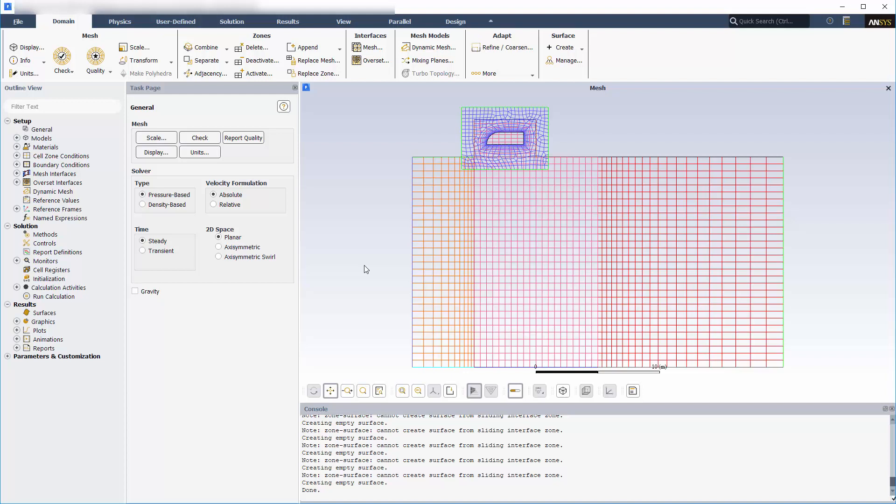
{"action": "mouse_move", "coordinate": [362, 342]}
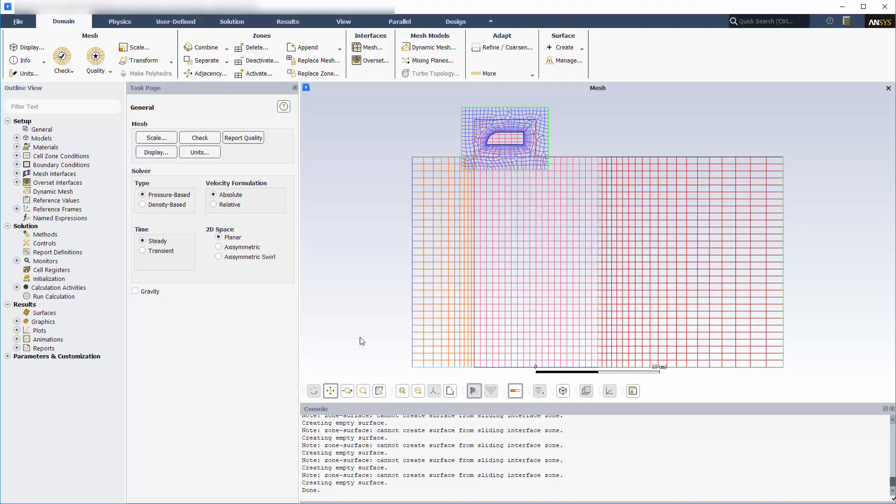
{"action": "mouse_move", "coordinate": [351, 311]}
{"action": "type", "text": "overset-interfaces"}
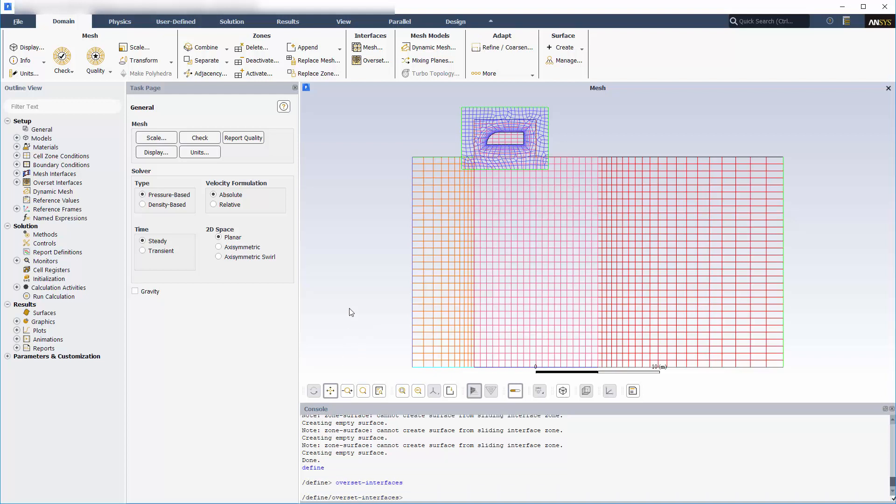
Enable expert overset tools via define/overset-interfaces/options, then run intersect-all.
{"action": "type", "text": "options"}
{"action": "type", "text": "expert"}
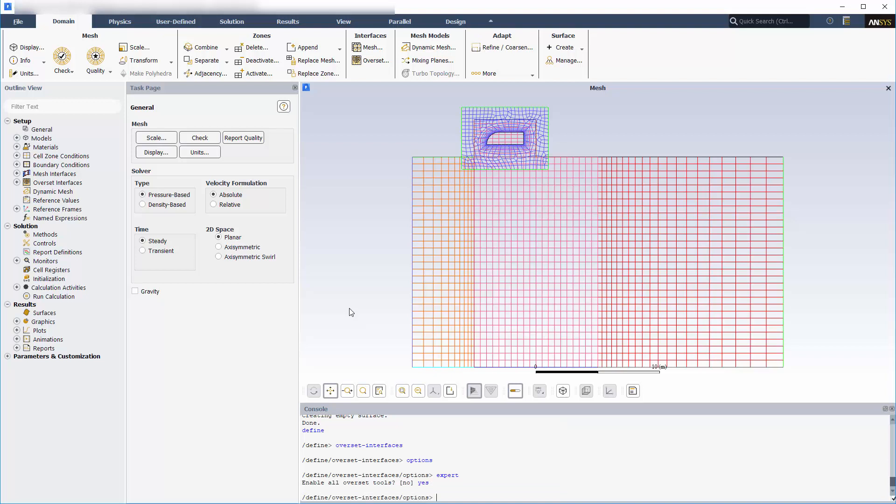
{"action": "type", "text": "q"}
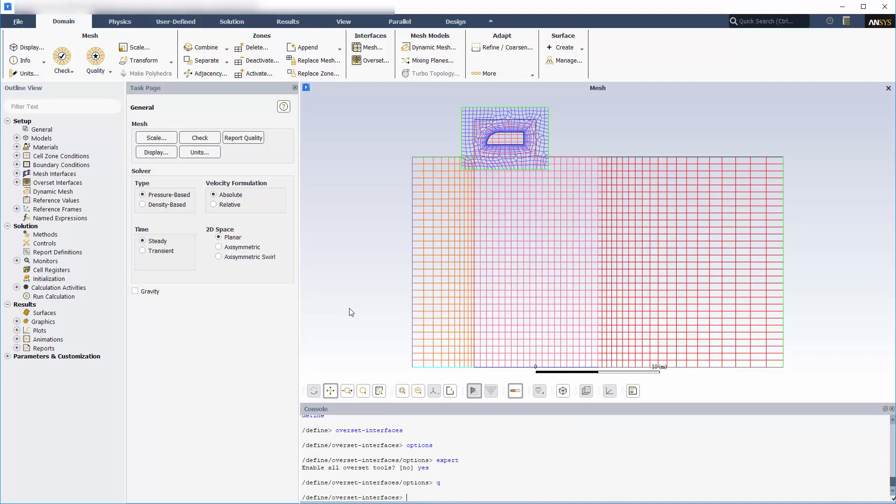
{"action": "type", "text": "intersect-all"}
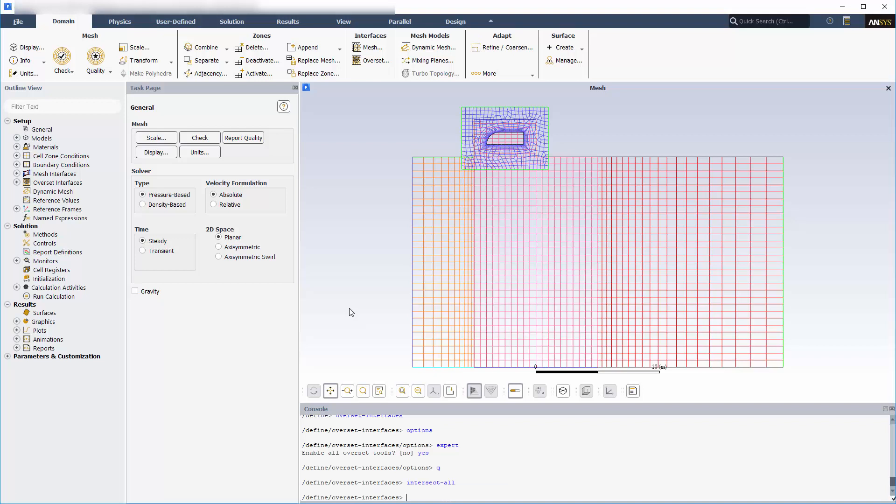
Redisplay the mesh with the Overset option ticked to show the trimmed pod mesh.
{"action": "left_click", "coordinate": [155, 138]}
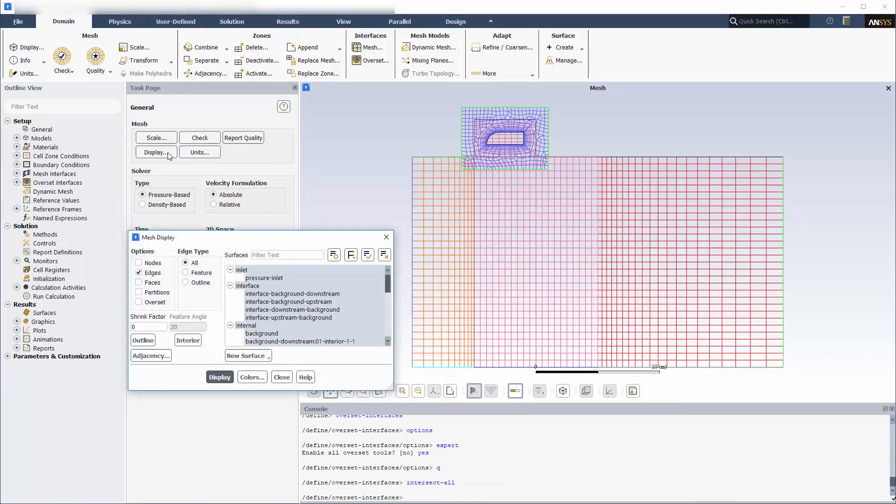
{"action": "left_click", "coordinate": [139, 302]}
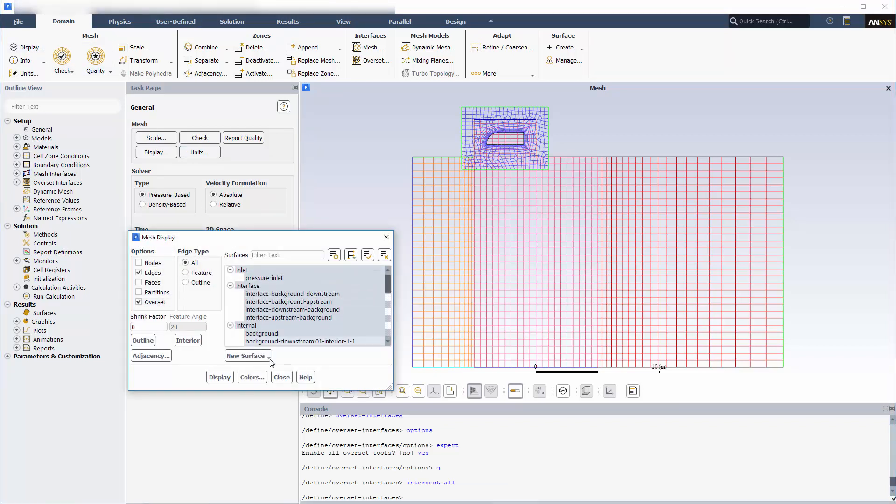
{"action": "left_click", "coordinate": [219, 376]}
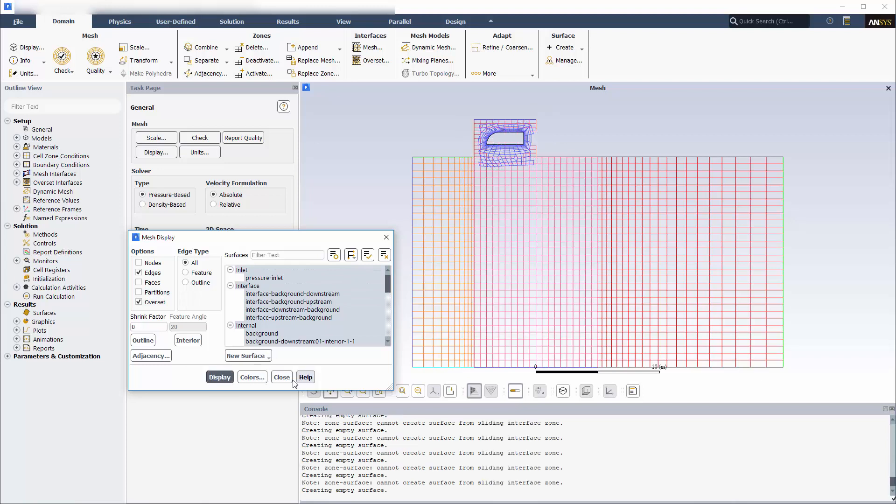
{"action": "left_click", "coordinate": [281, 377]}
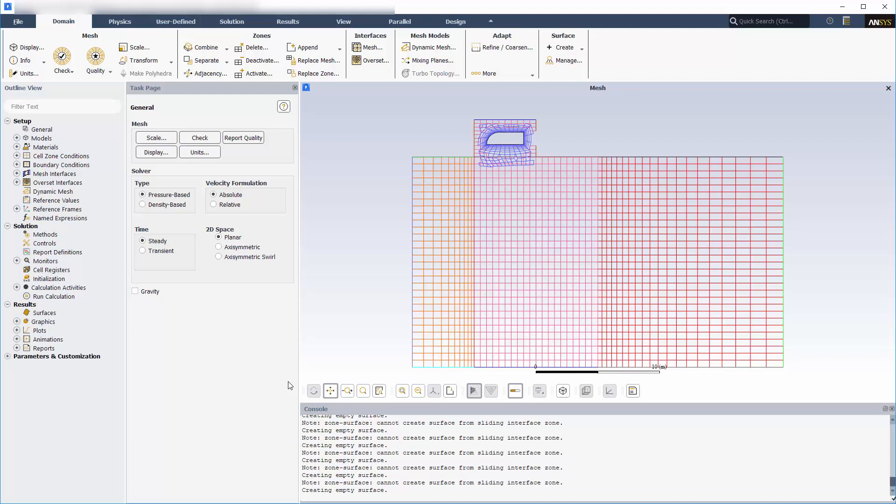
{"action": "mouse_move", "coordinate": [340, 314]}
{"action": "type", "text": "mark-ce"}
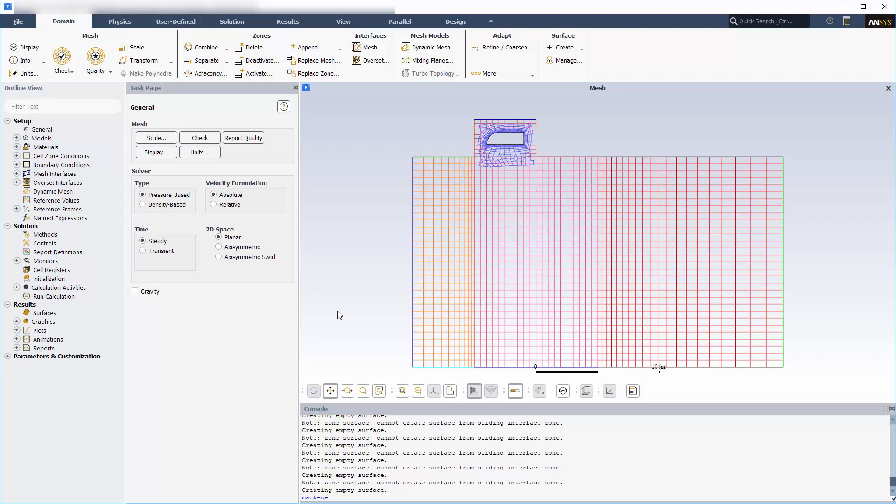
Run mark-cells with orphan on the overset interfaces, finding zero orphan cells.
{"action": "type", "text": "orphan"}
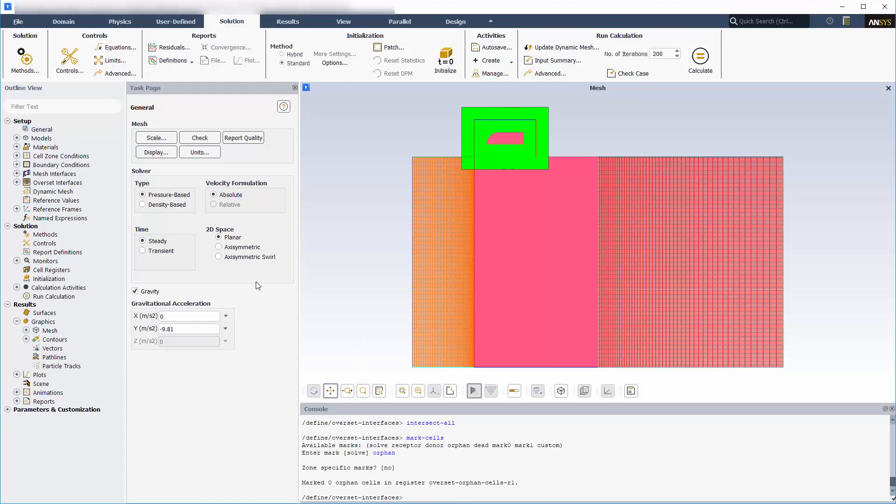
Inspect the component and wall-pod rigid-body zones in the Dynamic Mesh setup.
{"action": "left_click", "coordinate": [54, 191]}
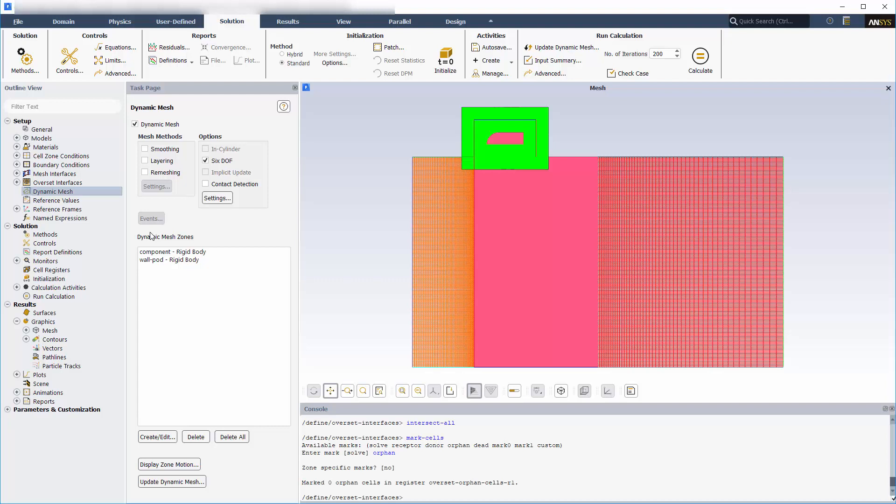
{"action": "left_click", "coordinate": [173, 251]}
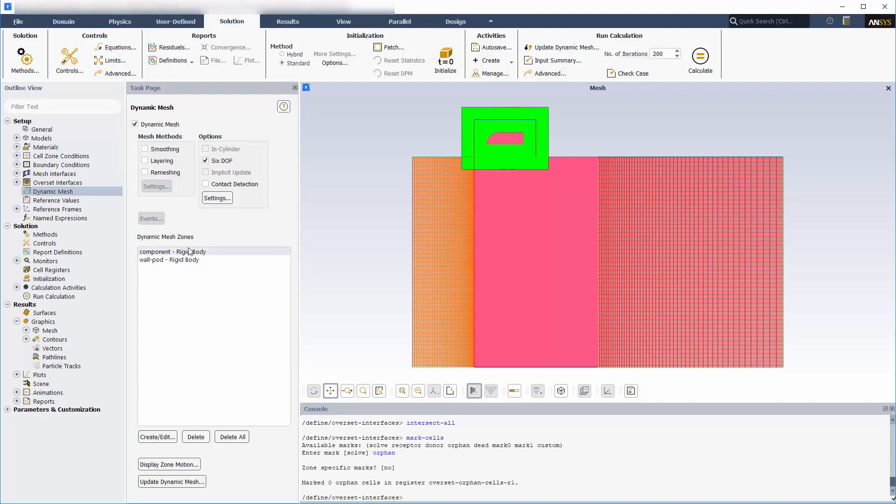
{"action": "left_click", "coordinate": [157, 436]}
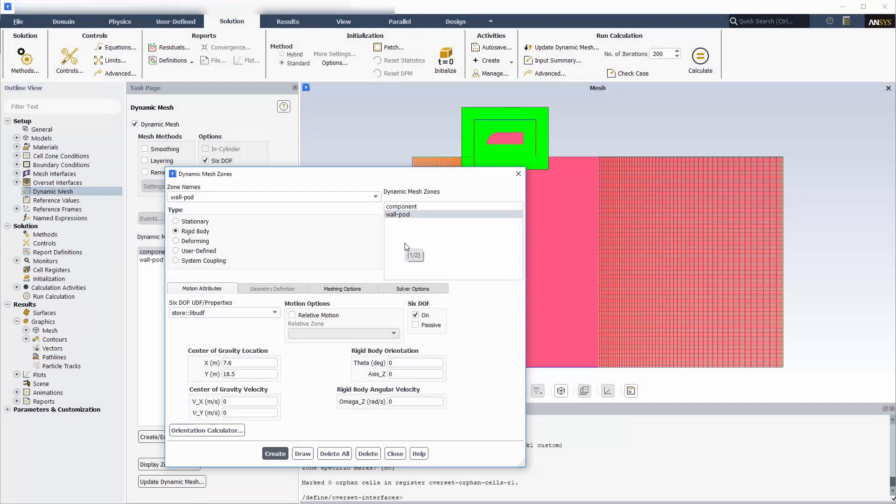
{"action": "left_click", "coordinate": [394, 454]}
{"action": "type", "text": "options"}
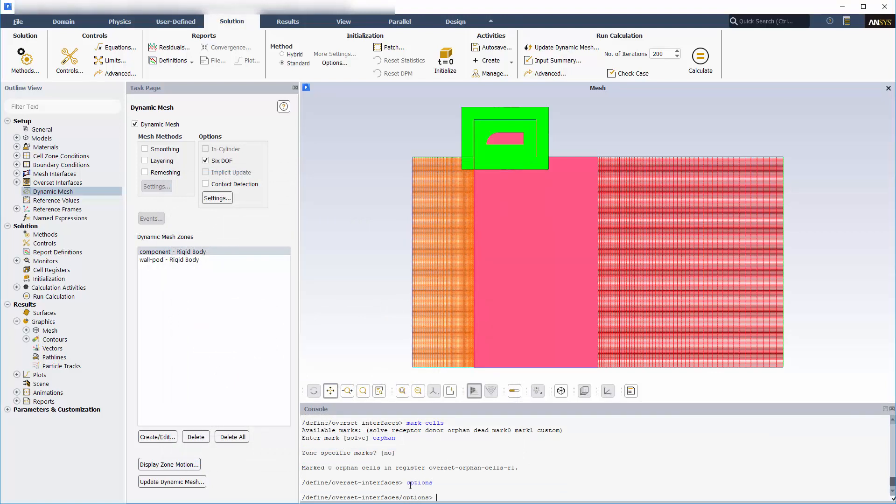
Query overset verbosity in the console options, reporting 0.
{"action": "type", "text": "verbosity"}
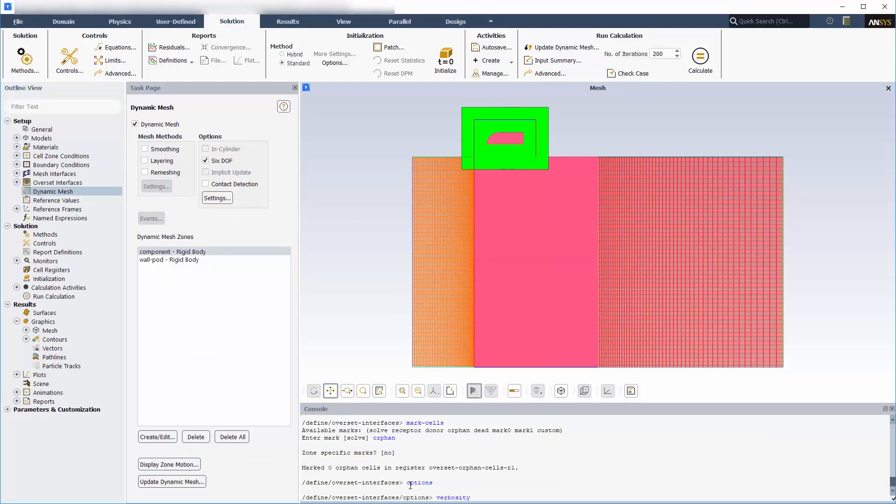
{"action": "scroll", "scroll_direction": "down", "scroll_amount": 3}
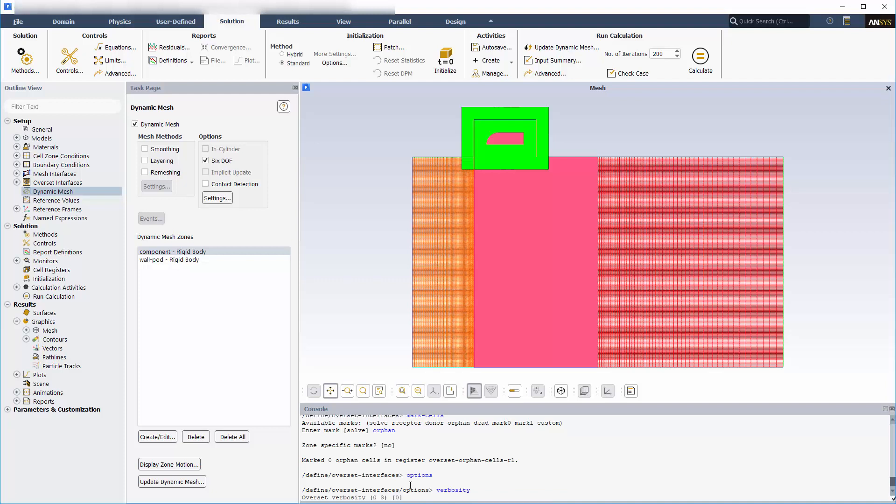